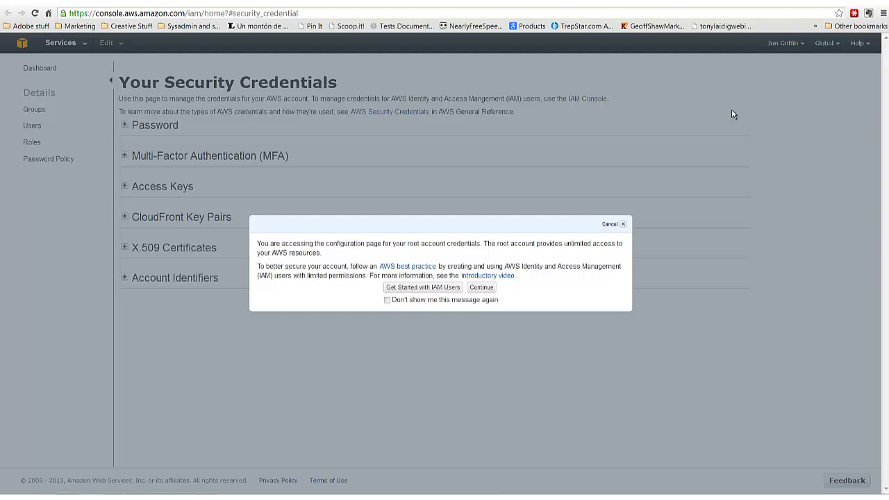
Continue past the root account credentials warning to reach Your Security Credentials
left_click(480, 286)
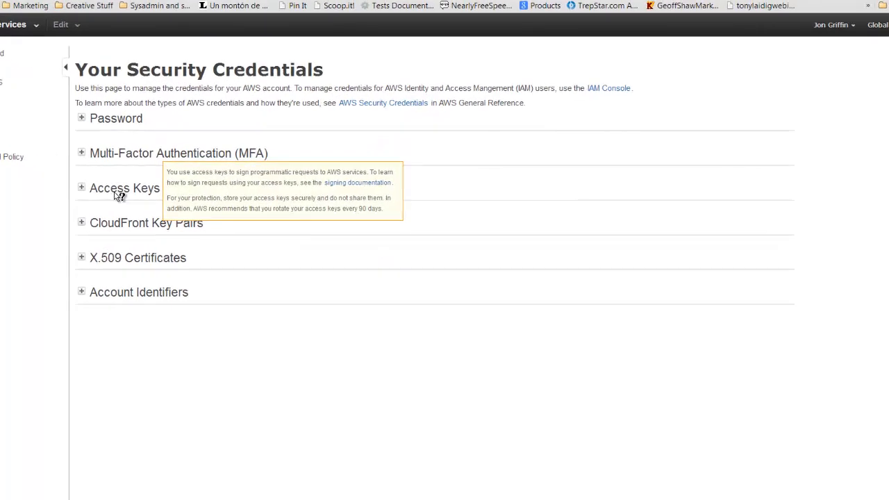
Expand the Access Keys section listing the active 2008 key and the deleted 2013 key
left_click(82, 187)
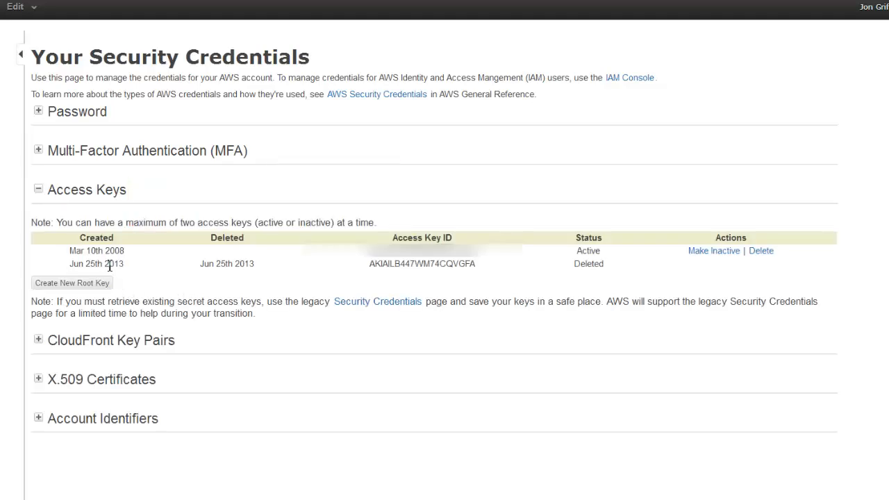
mouse_move(396, 264)
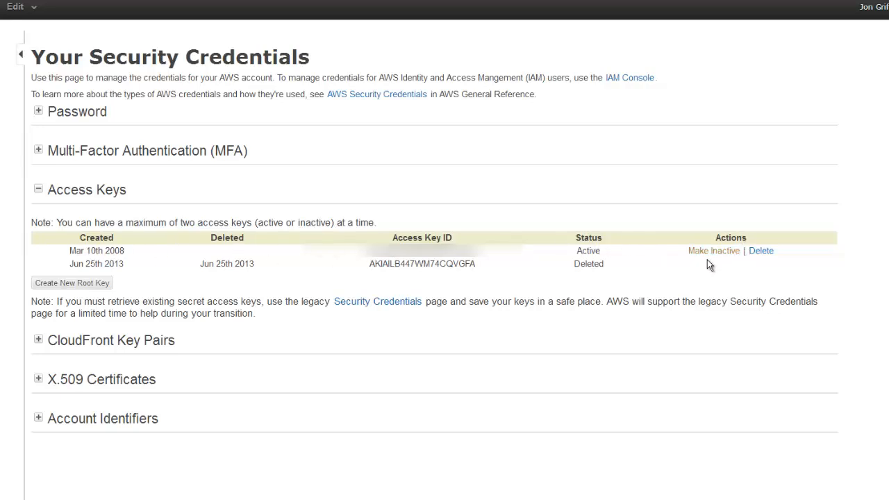
mouse_move(83, 252)
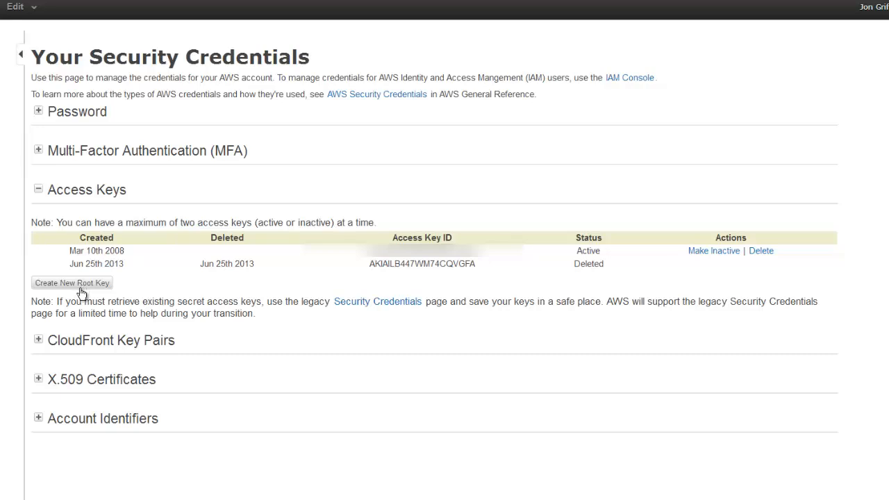
mouse_move(64, 289)
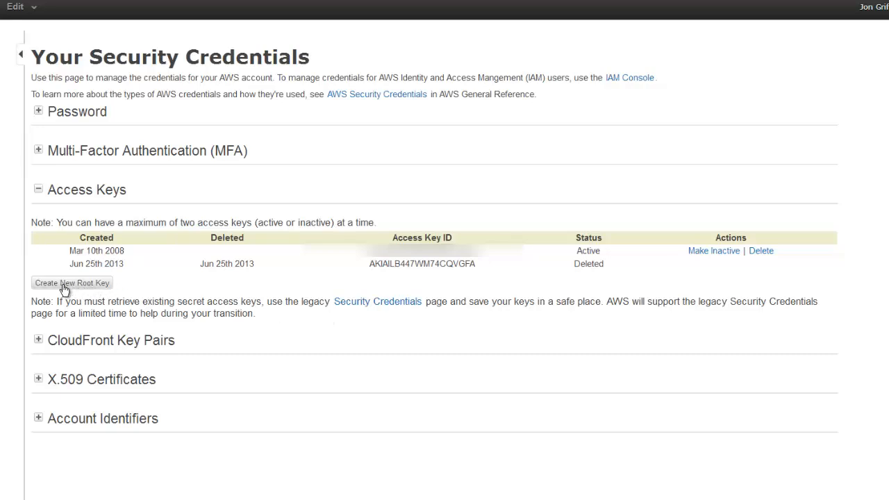
mouse_move(377, 301)
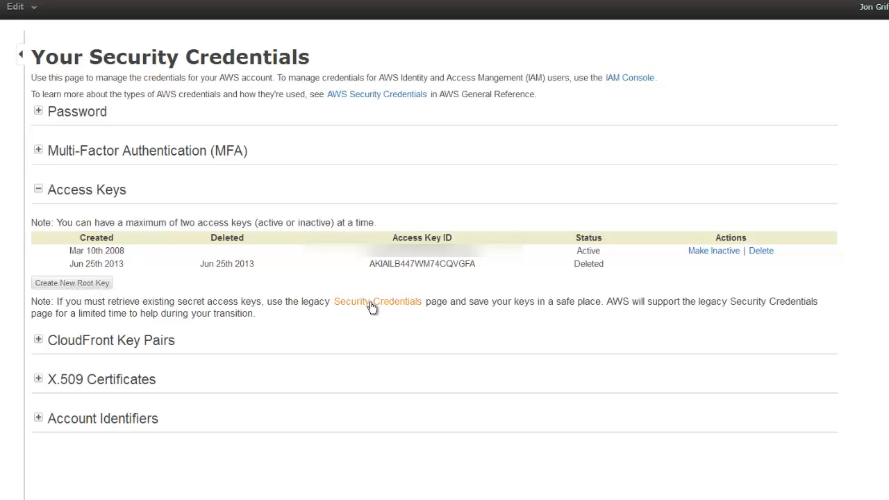
Create a new root access key and view its confirmation with the new key ID
left_click(72, 283)
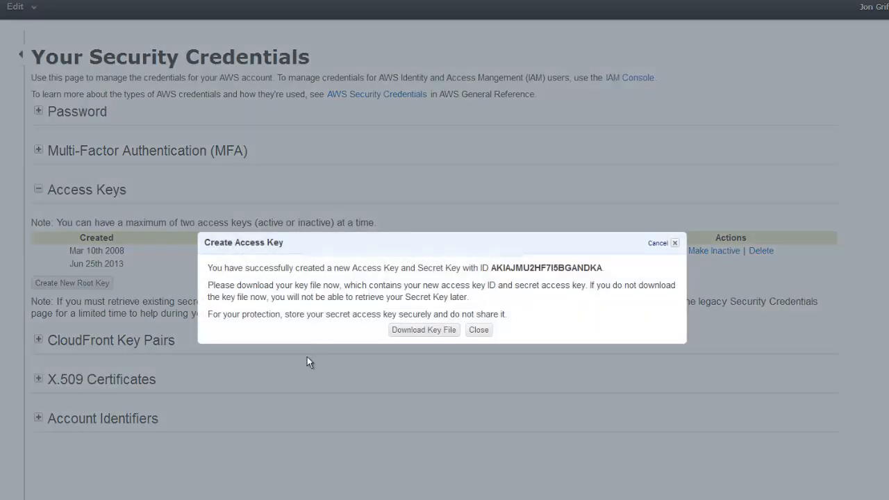
mouse_move(221, 283)
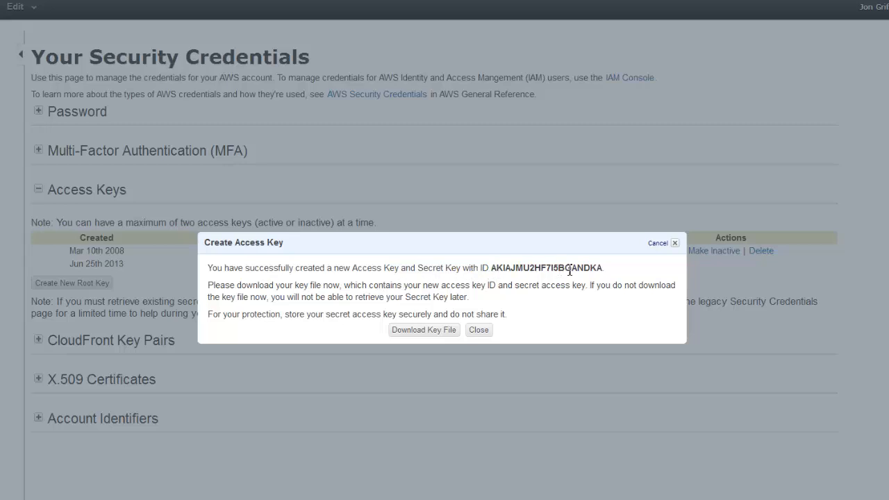
mouse_move(271, 313)
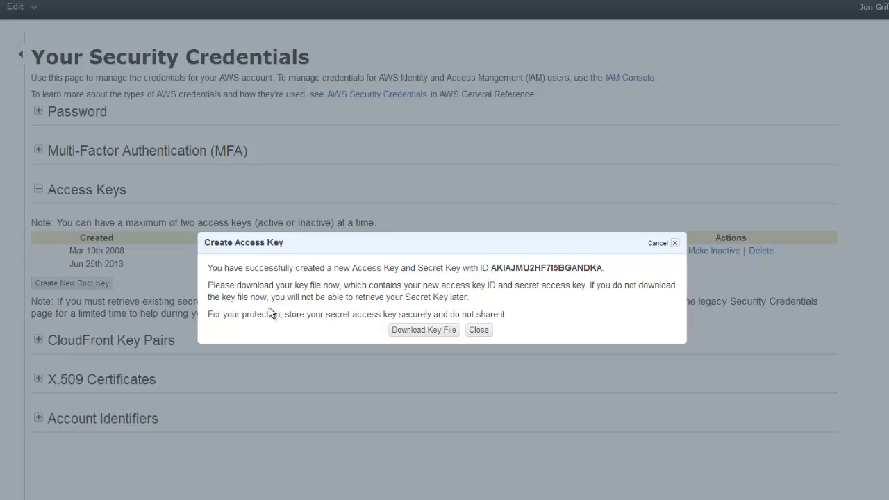
mouse_move(281, 299)
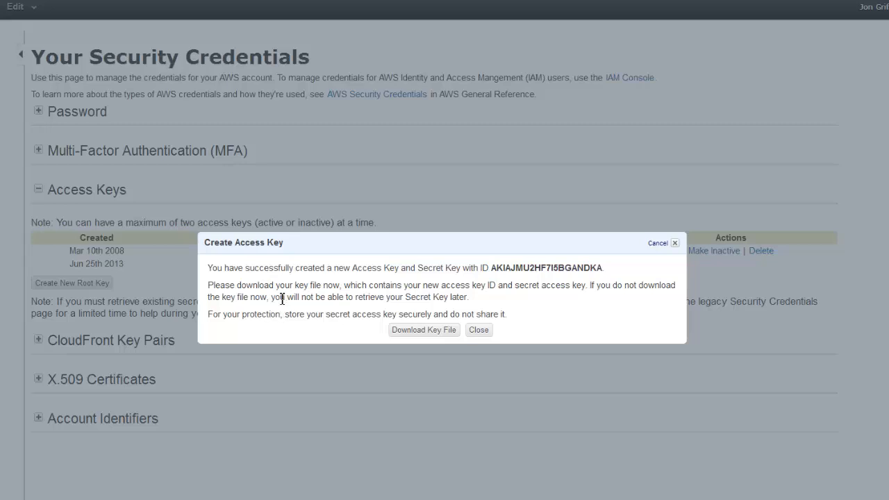
mouse_move(369, 287)
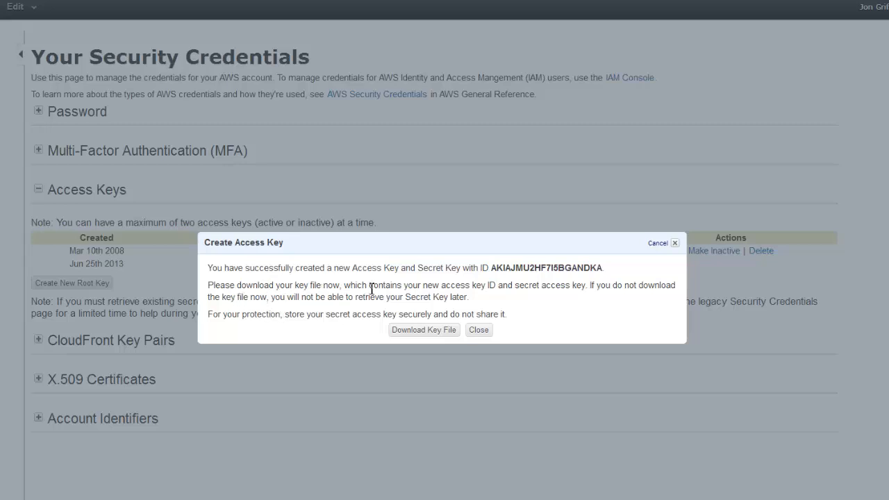
mouse_move(322, 292)
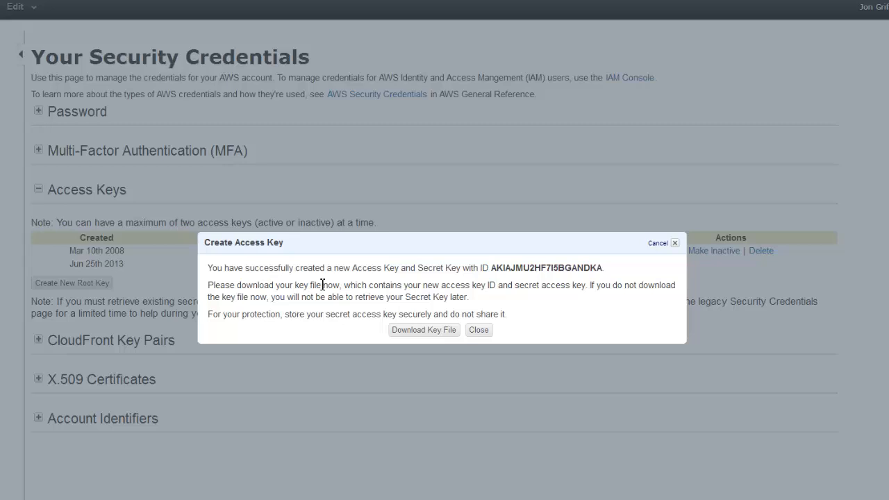
mouse_move(346, 309)
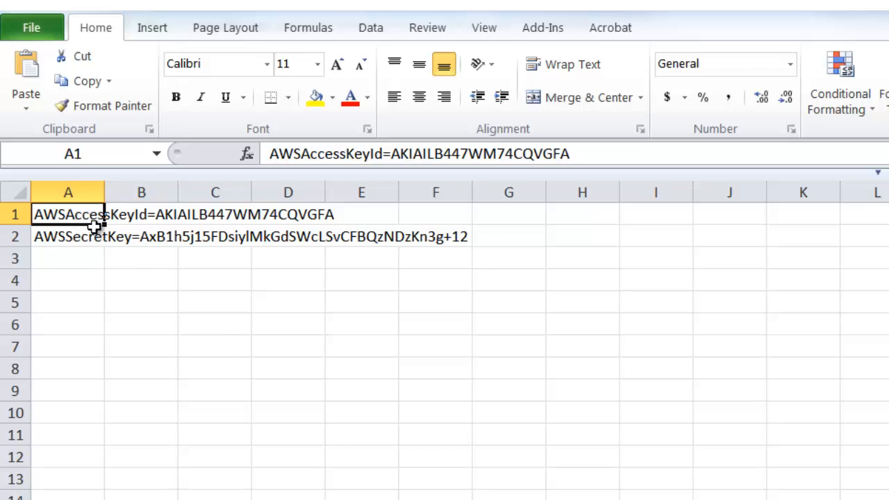
mouse_move(345, 163)
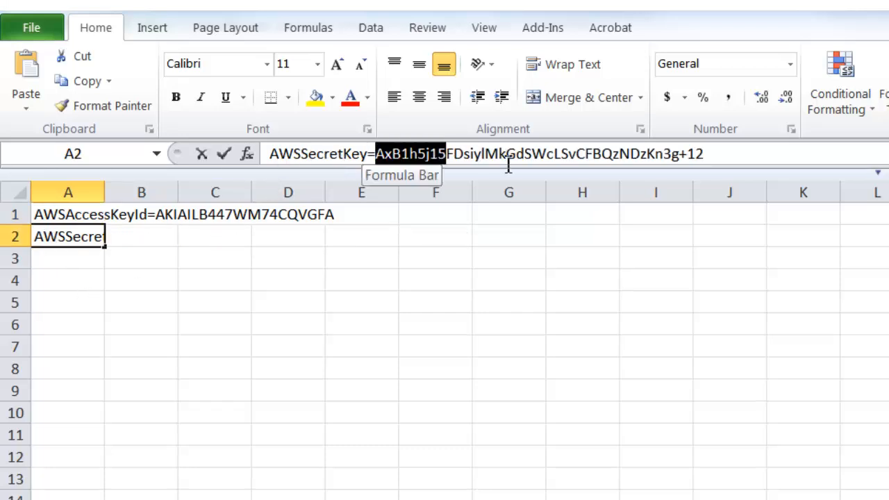
mouse_move(267, 275)
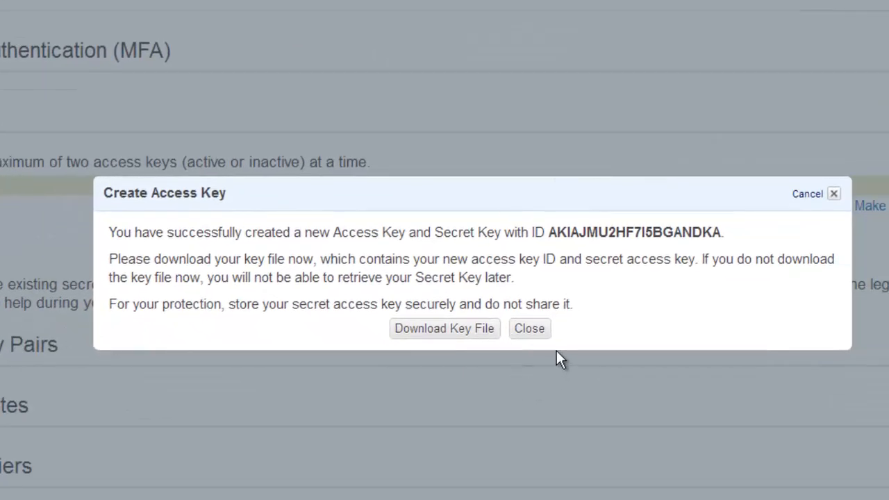
Close the new-key confirmation without downloading, leaving the new key listed beside the 2008 key
left_click(529, 327)
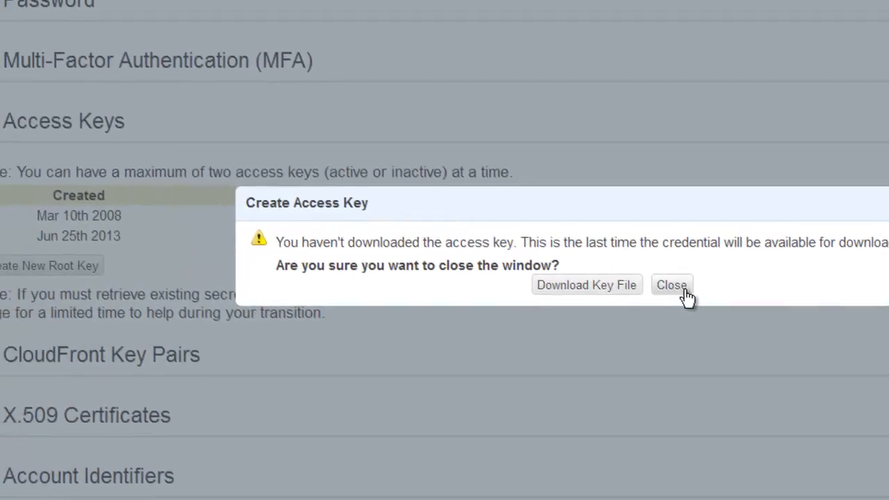
left_click(671, 285)
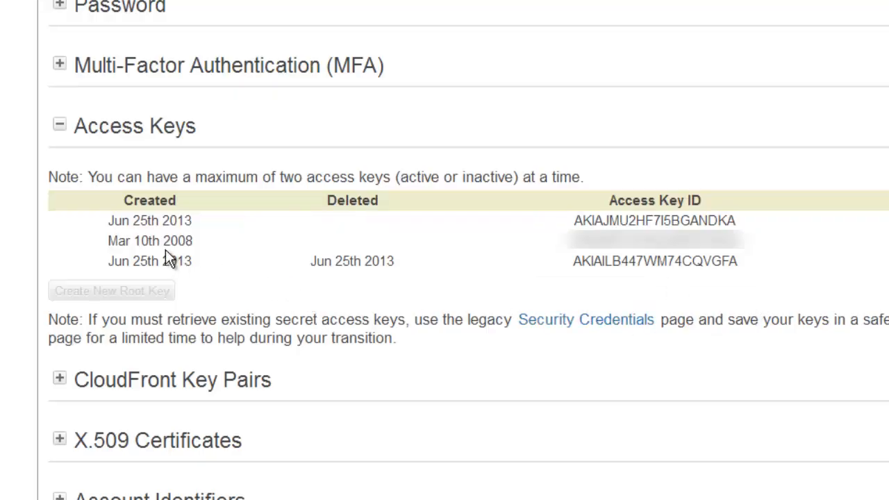
mouse_move(638, 225)
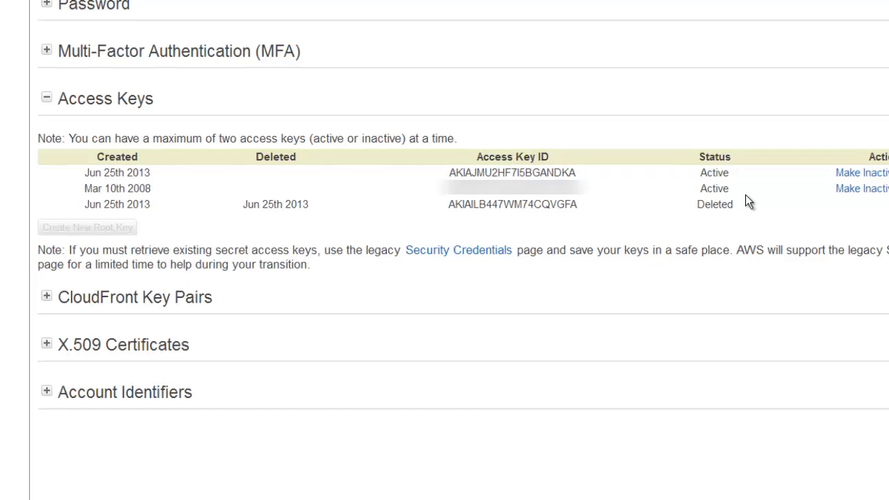
mouse_move(492, 270)
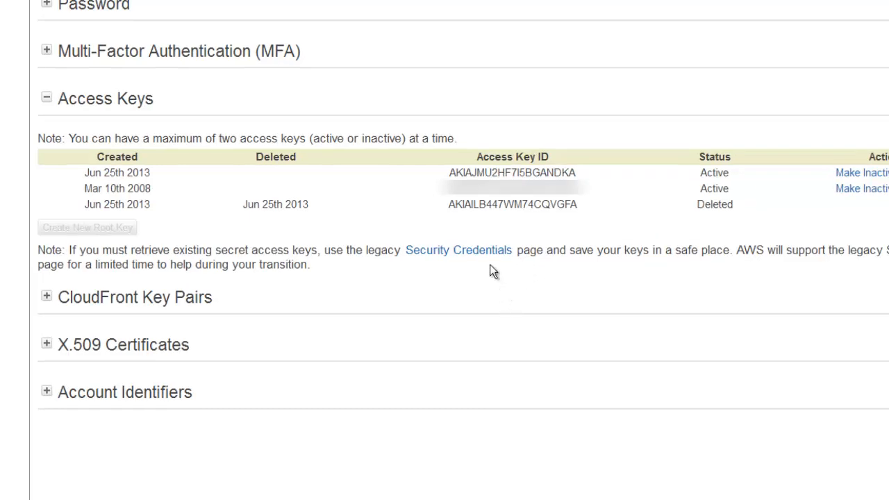
mouse_move(459, 249)
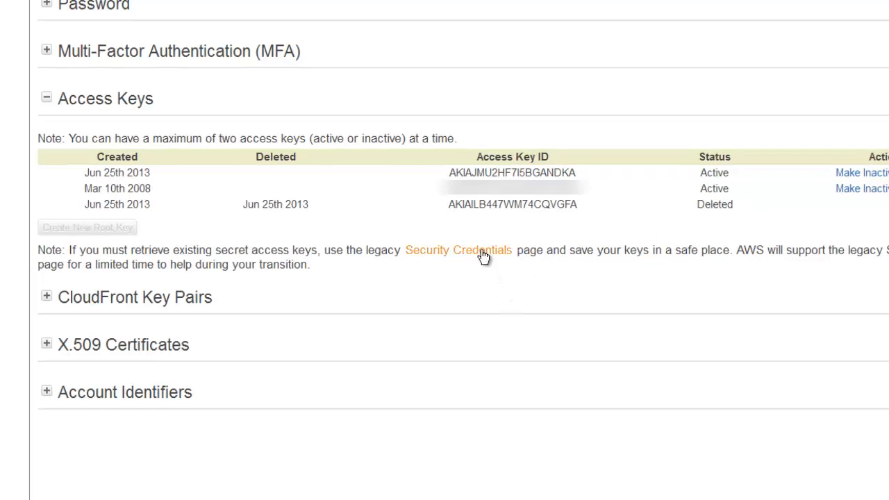
mouse_move(450, 256)
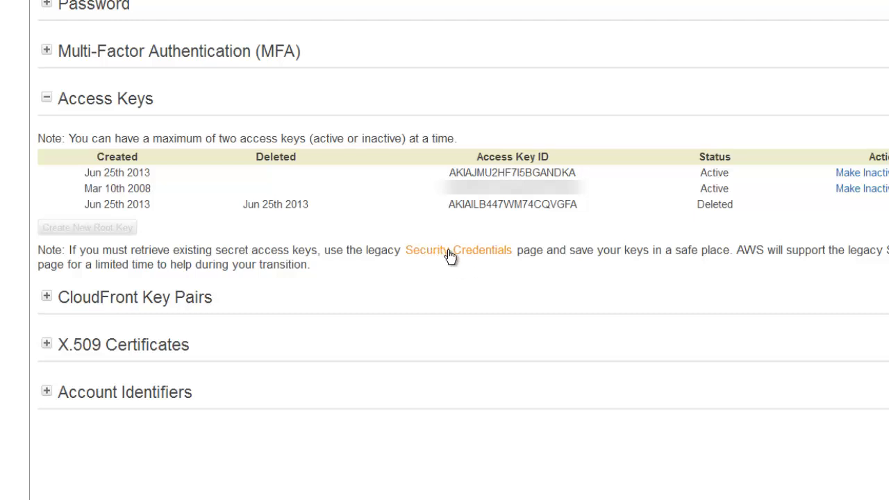
left_click(458, 250)
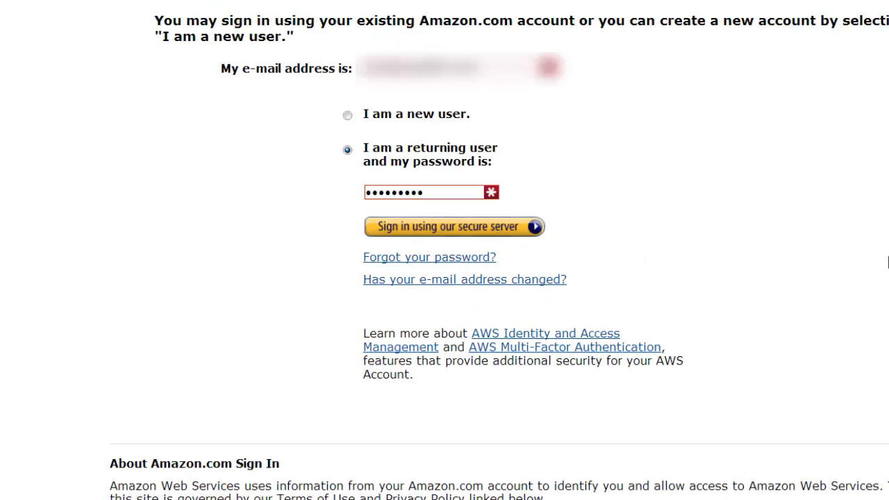
left_click(453, 226)
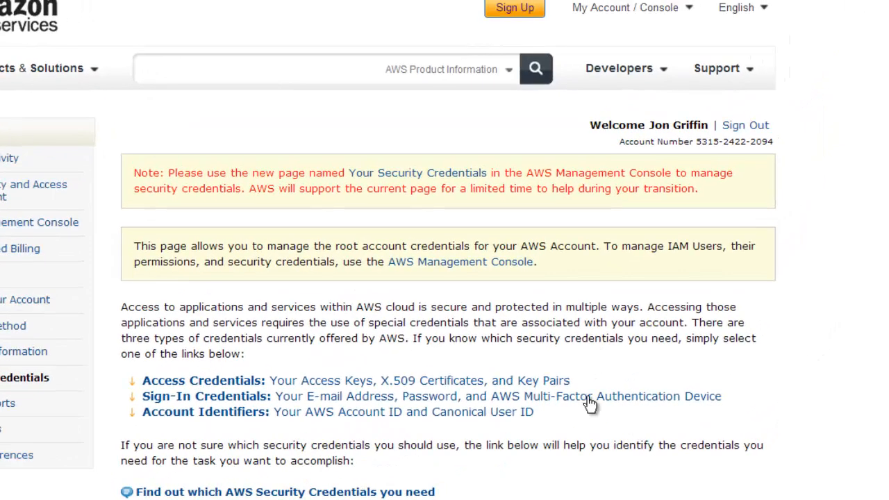
scroll("down", 3)
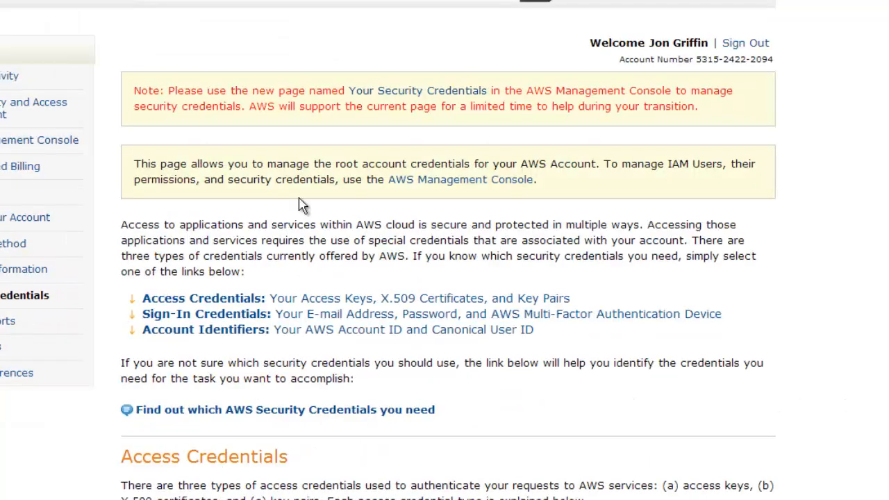
mouse_move(517, 90)
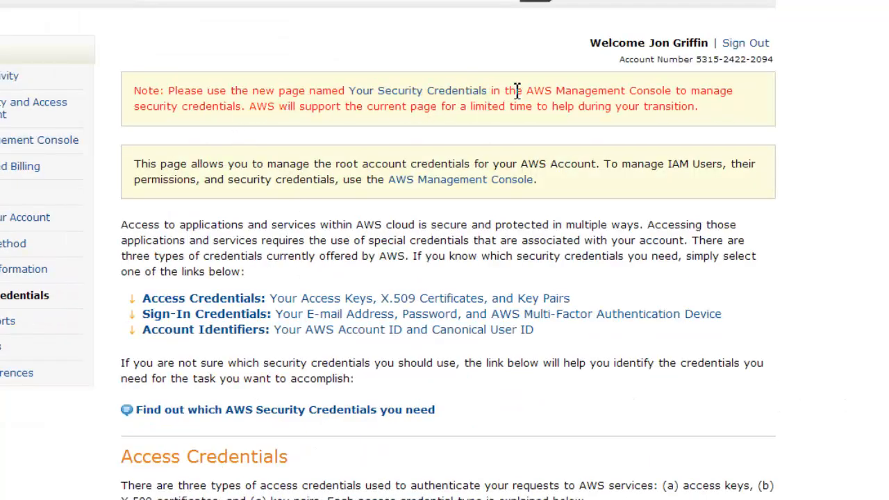
mouse_move(553, 151)
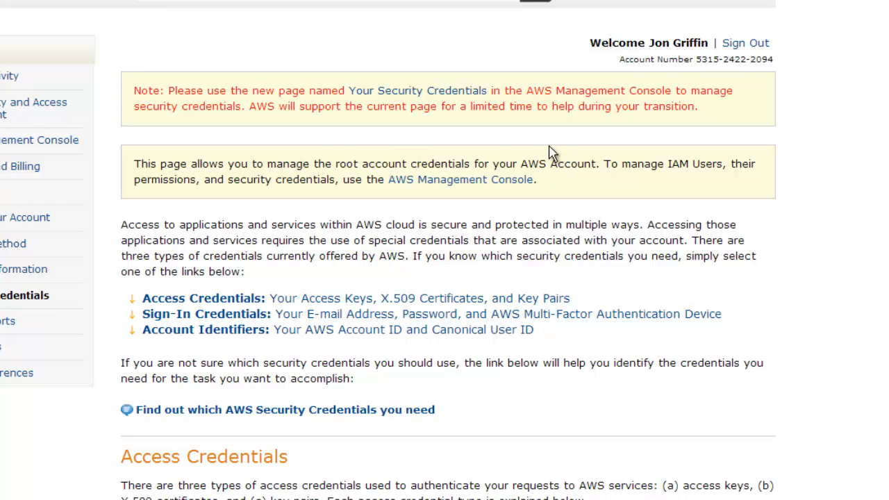
mouse_move(494, 114)
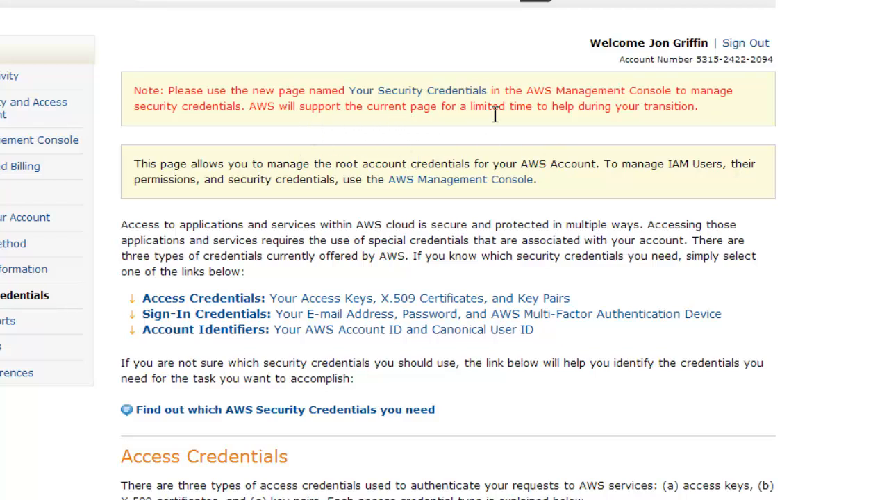
mouse_move(627, 126)
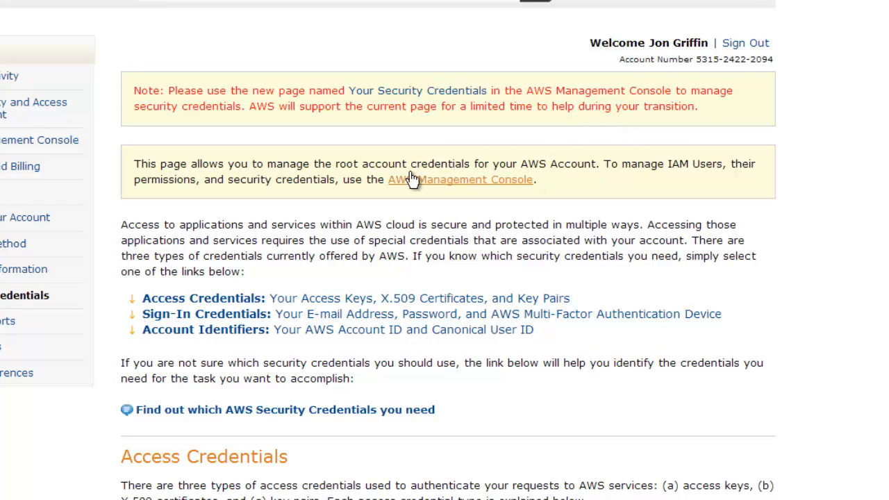
mouse_move(882, 431)
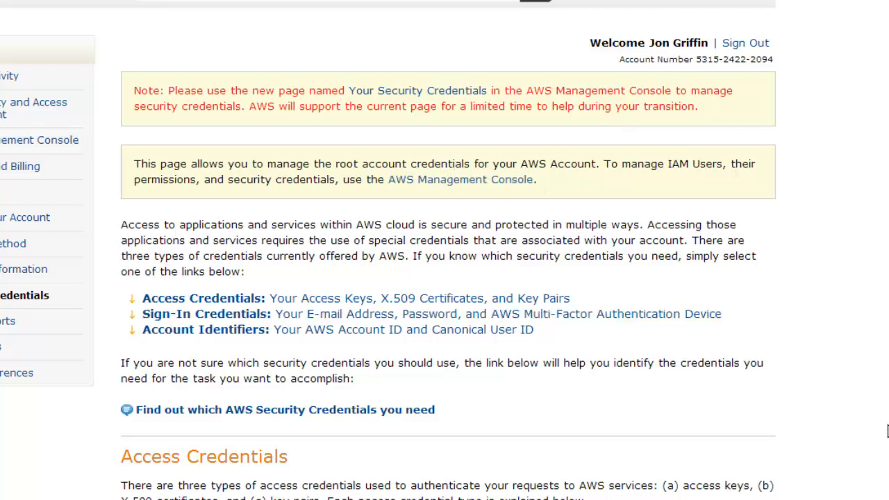
scroll("down", 3)
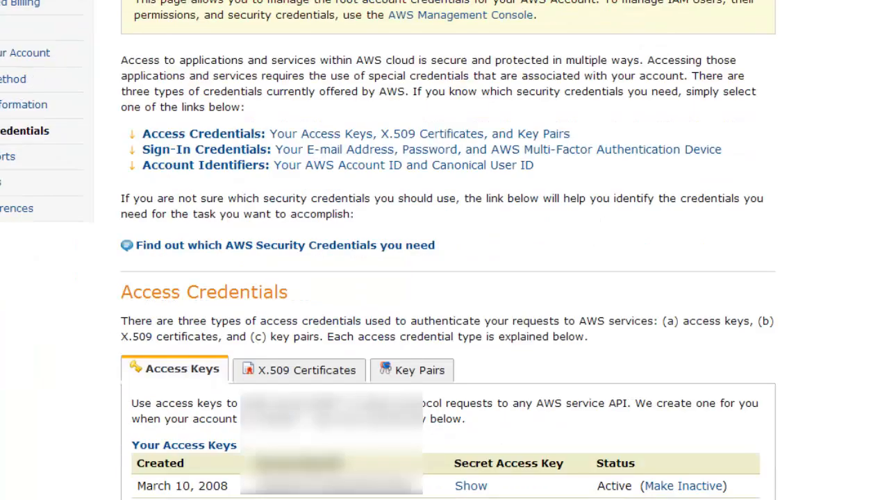
scroll("down", 3)
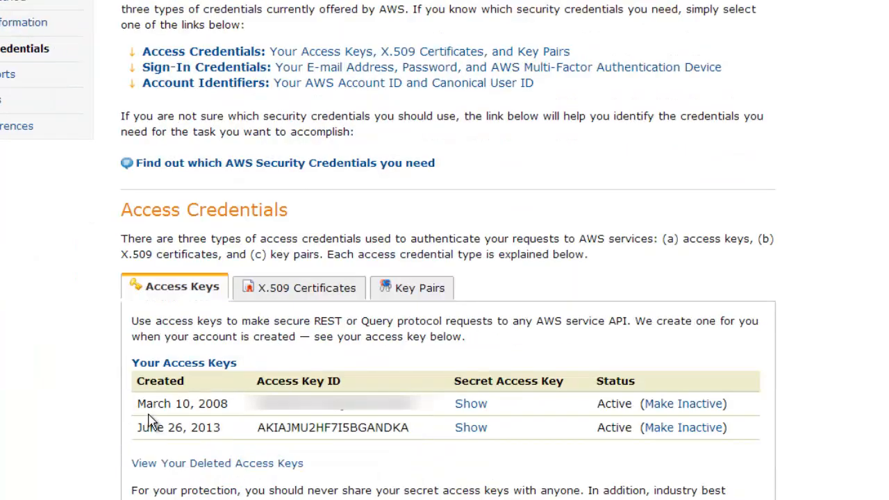
mouse_move(221, 409)
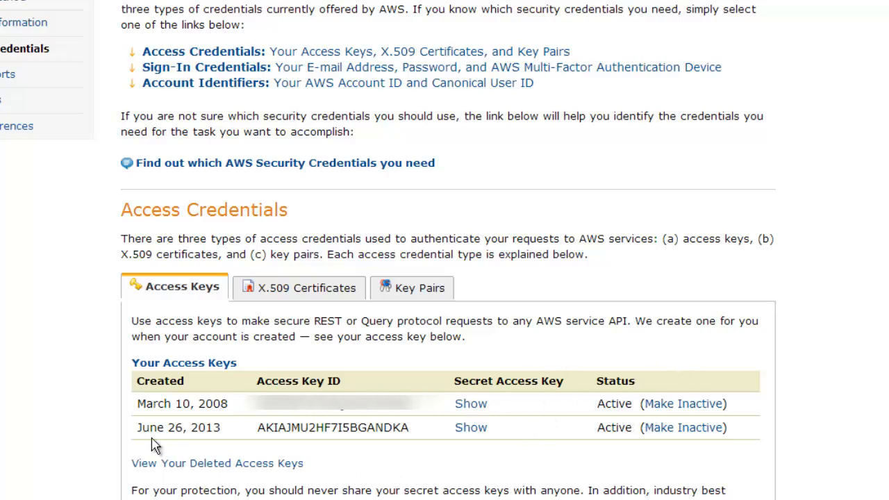
scroll("down", 3)
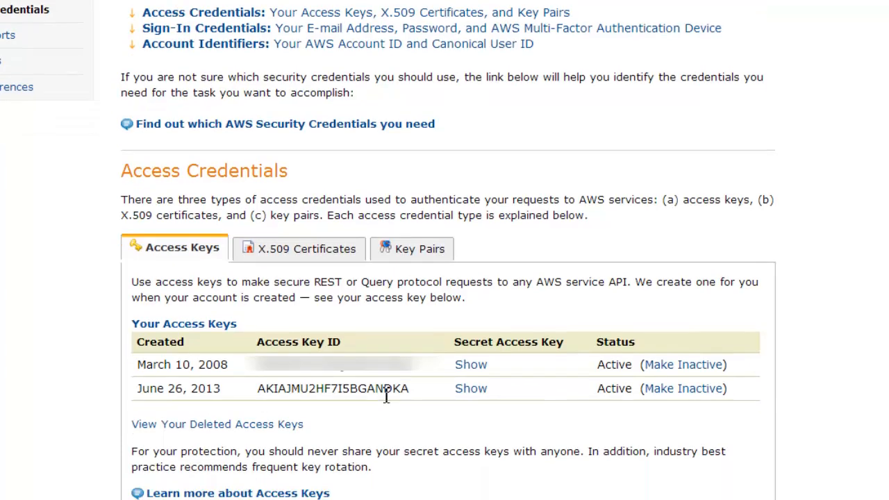
left_click(470, 389)
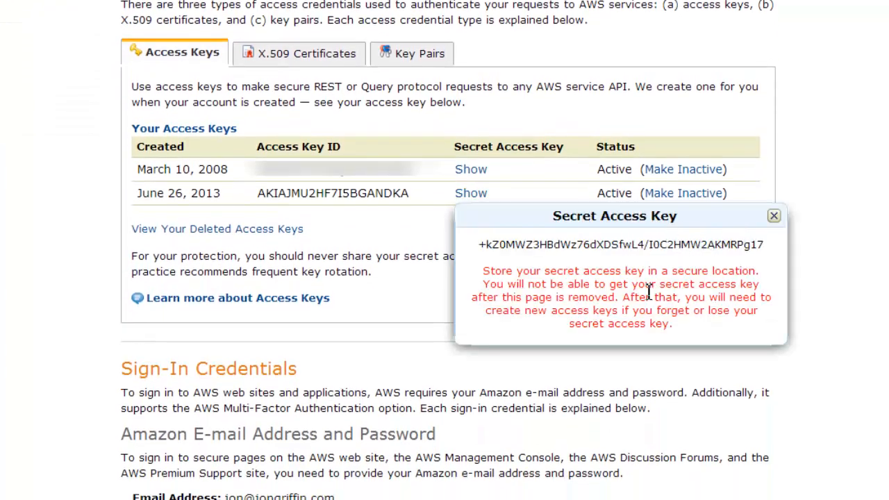
mouse_move(571, 288)
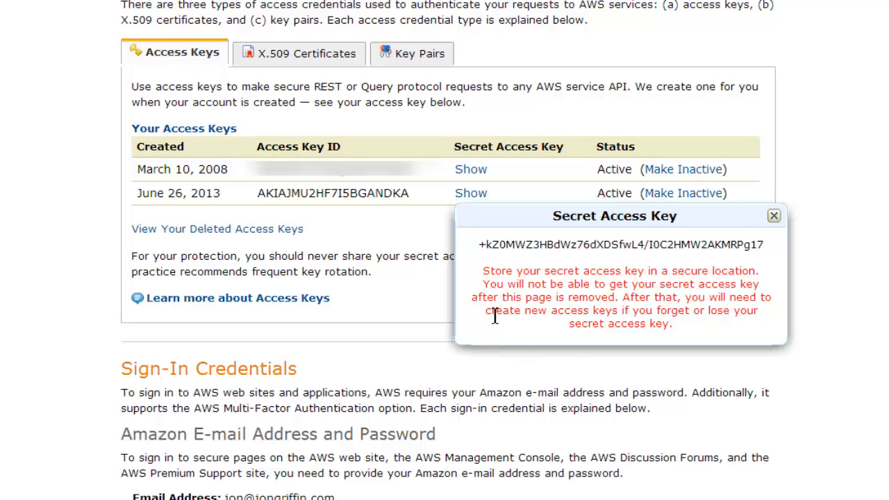
left_click(773, 215)
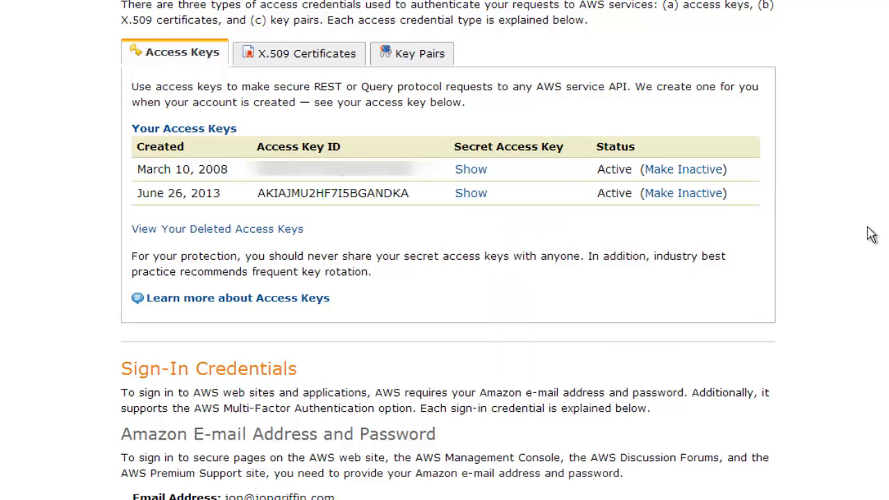
mouse_move(883, 213)
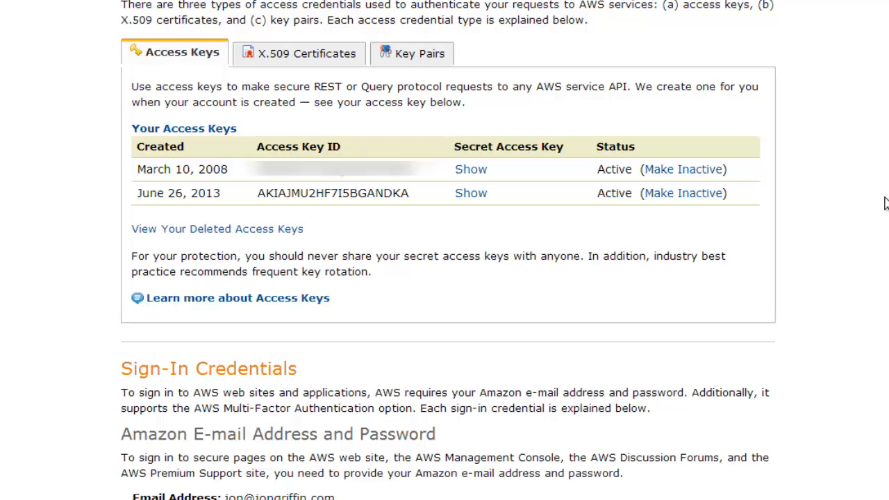
mouse_move(878, 196)
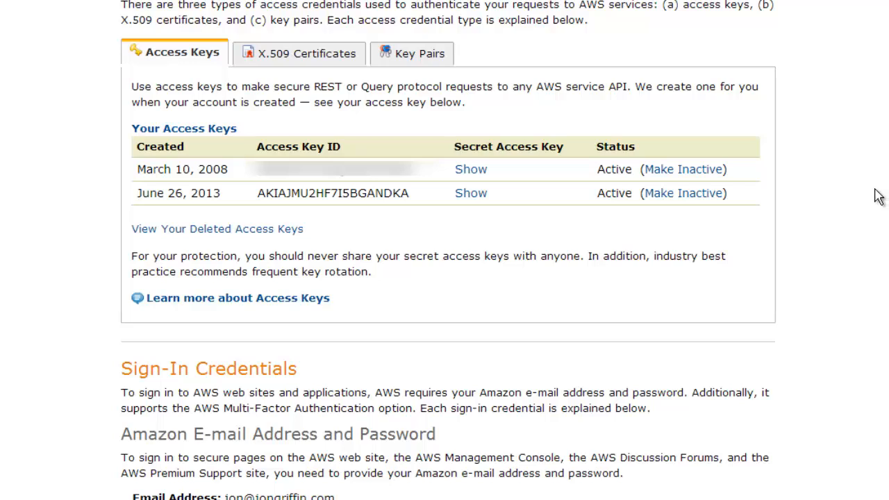
mouse_move(866, 189)
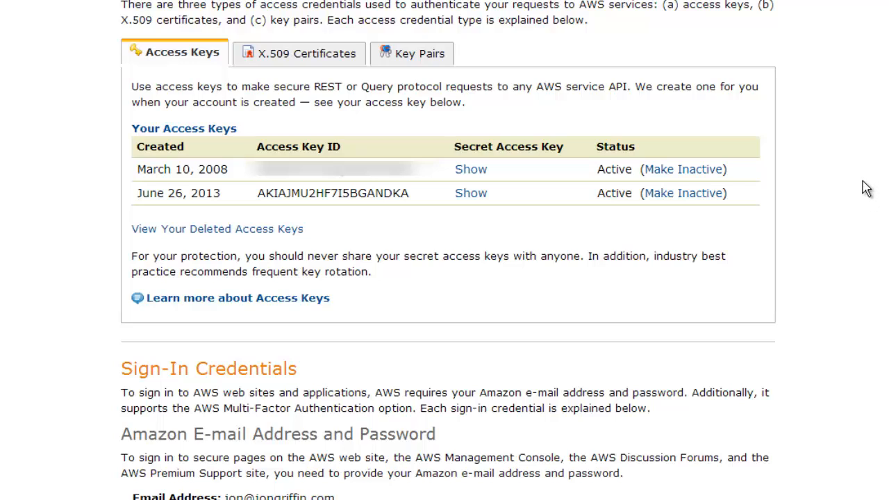
mouse_move(839, 128)
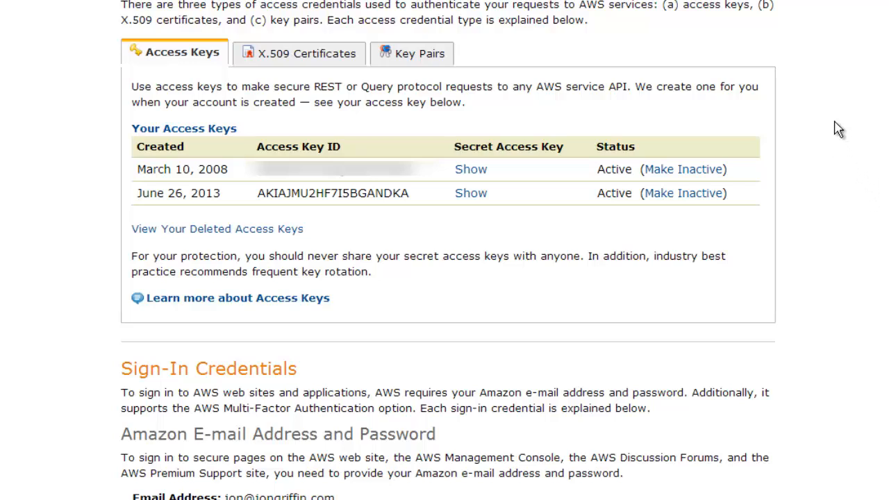
mouse_move(846, 112)
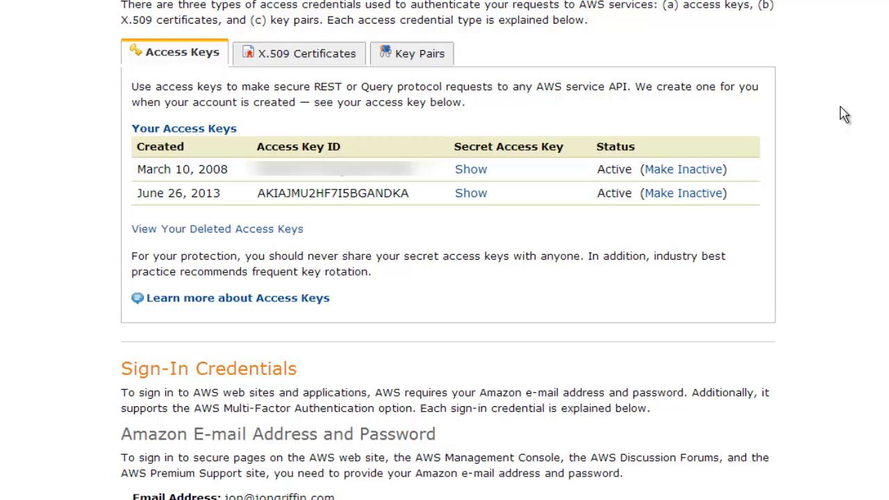
mouse_move(833, 117)
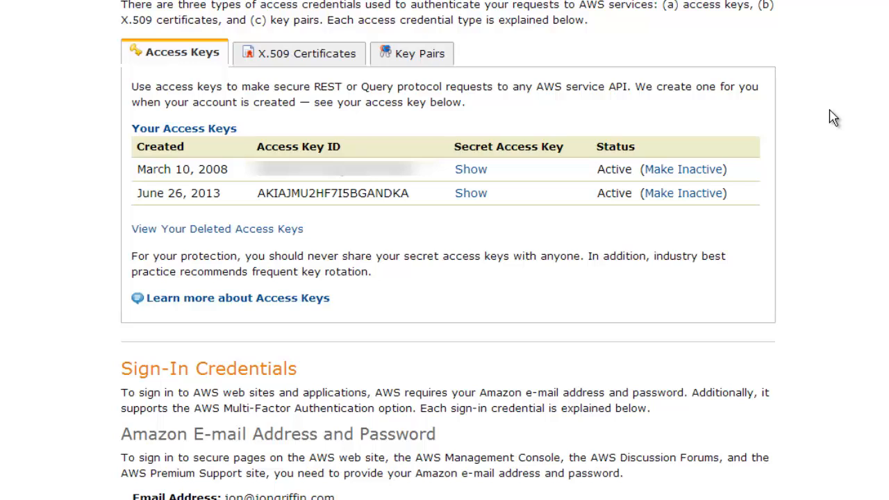
mouse_move(828, 111)
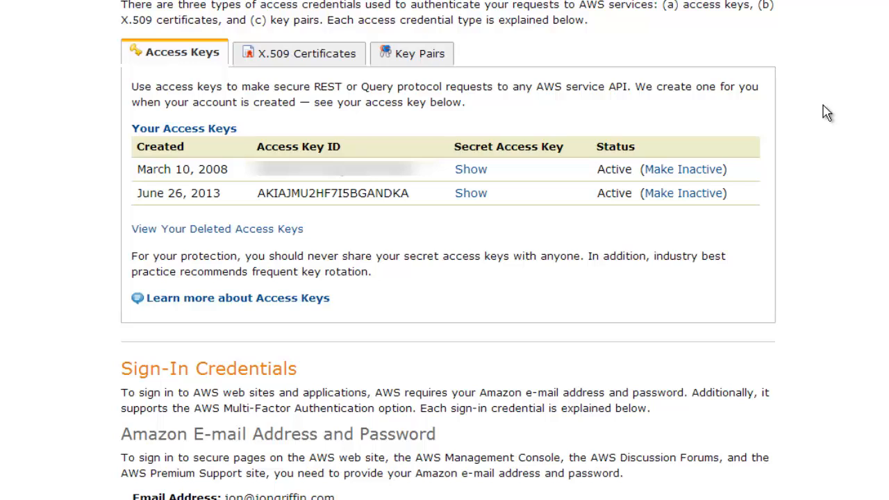
mouse_move(822, 86)
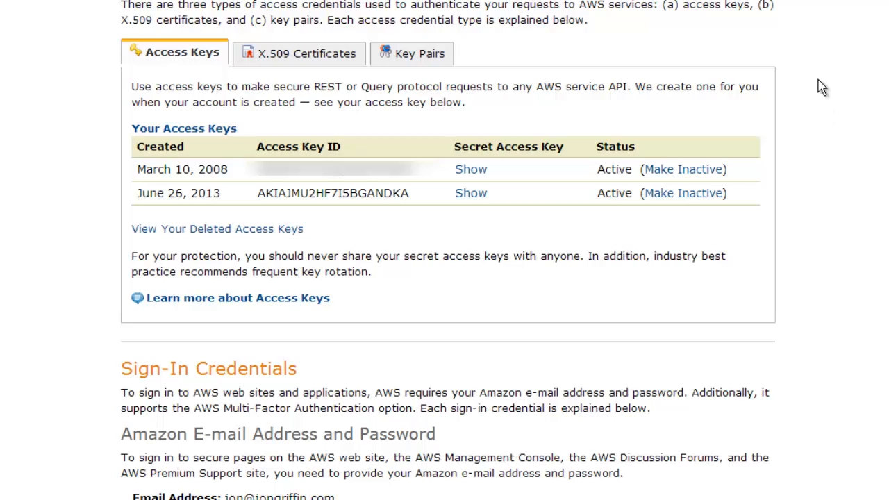
mouse_move(813, 85)
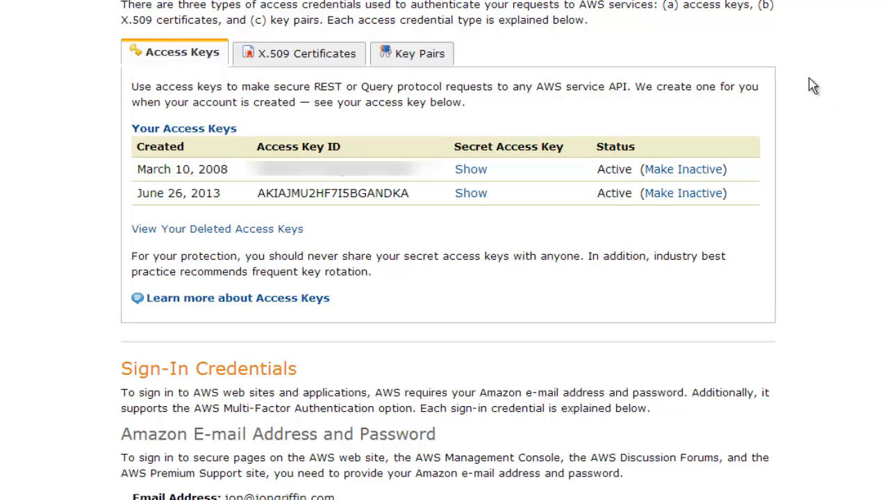
mouse_move(853, 96)
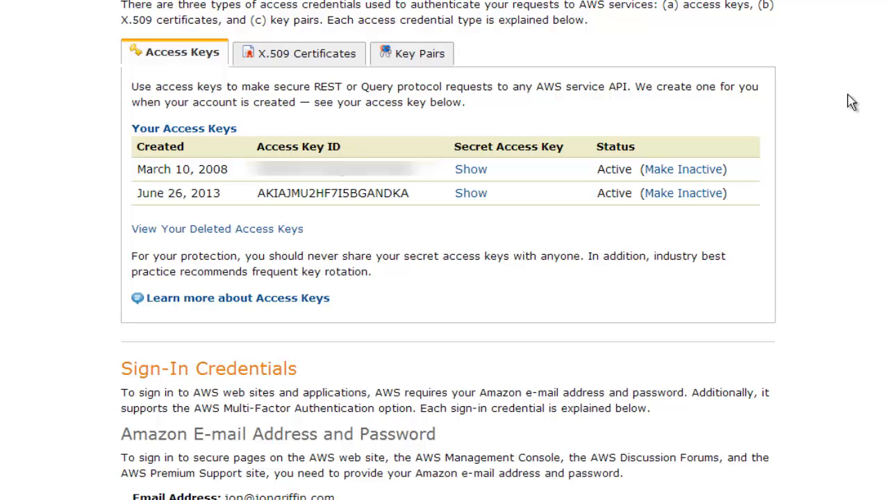
mouse_move(833, 75)
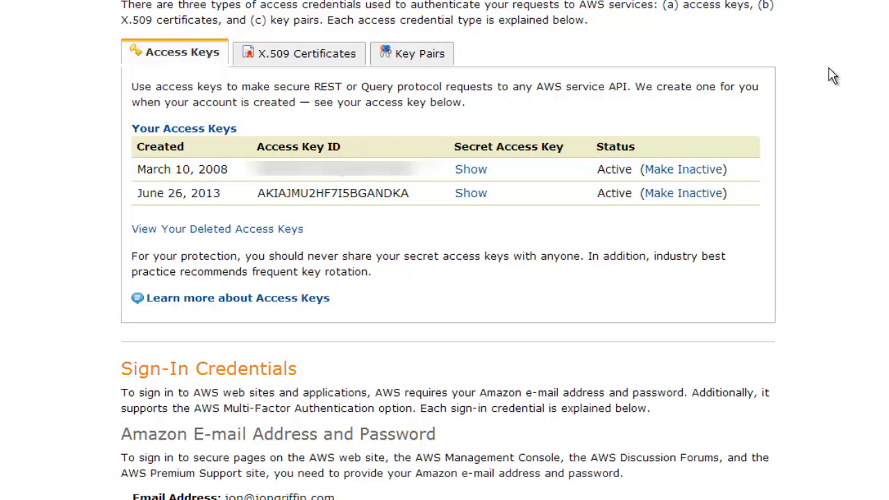